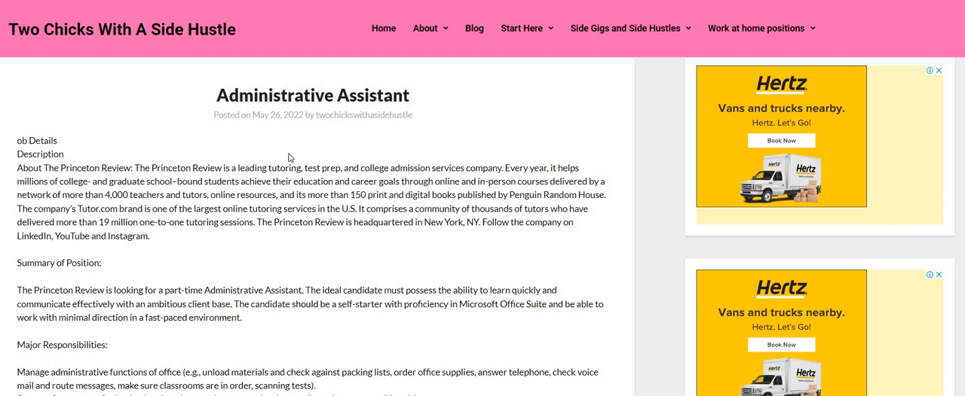
pyautogui.moveTo(330, 151)
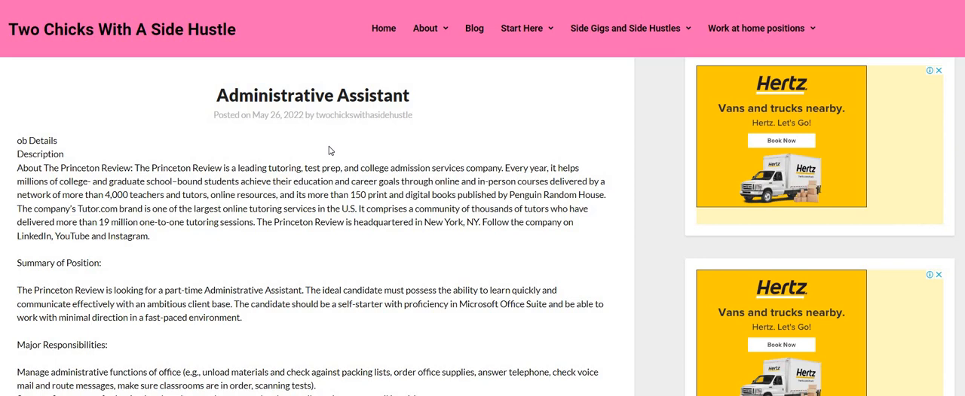
pyautogui.moveTo(211, 235)
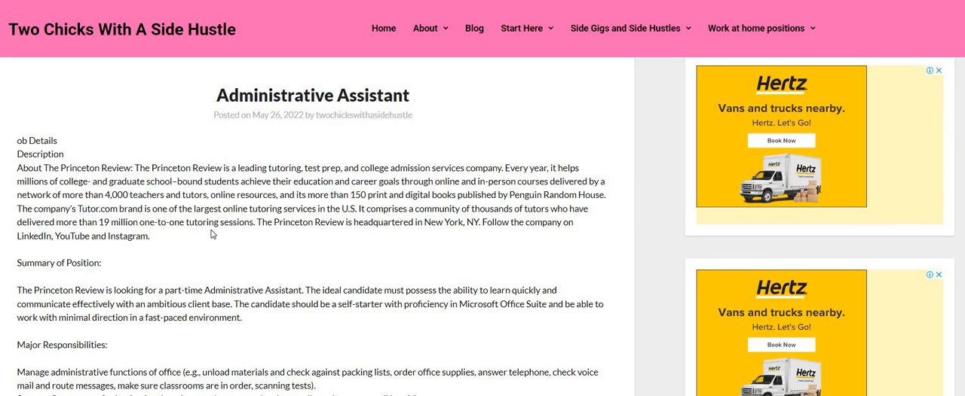
pyautogui.moveTo(275, 260)
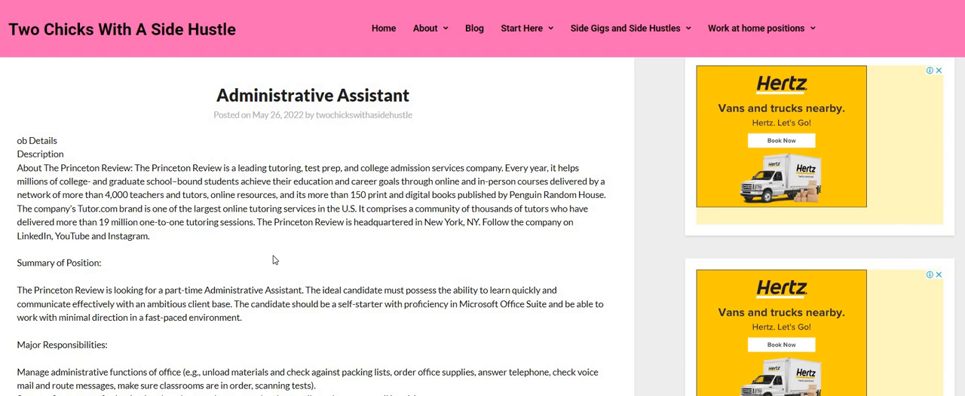
pyautogui.moveTo(404, 208)
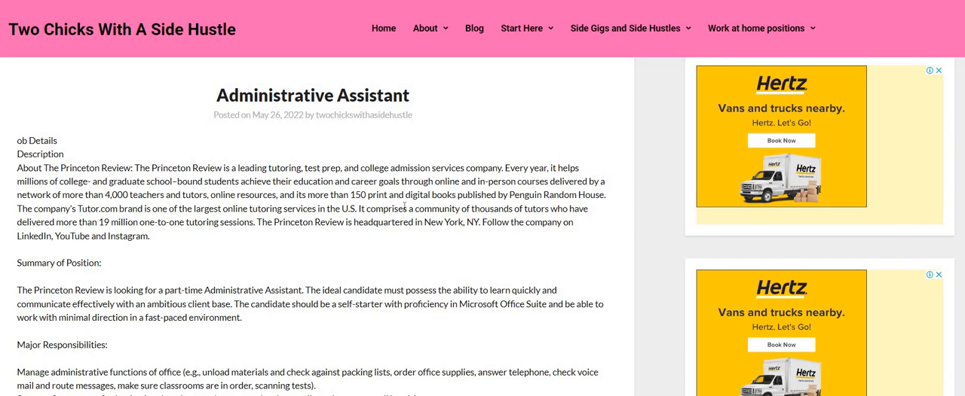
pyautogui.moveTo(472, 163)
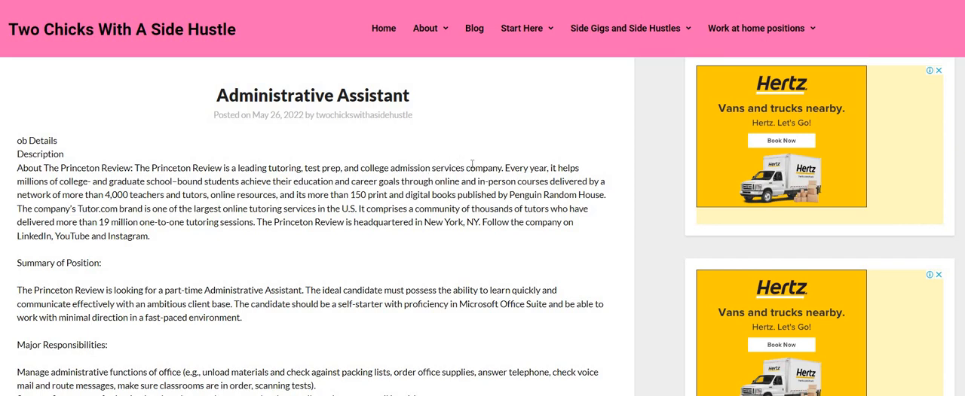
pyautogui.scroll(-3)
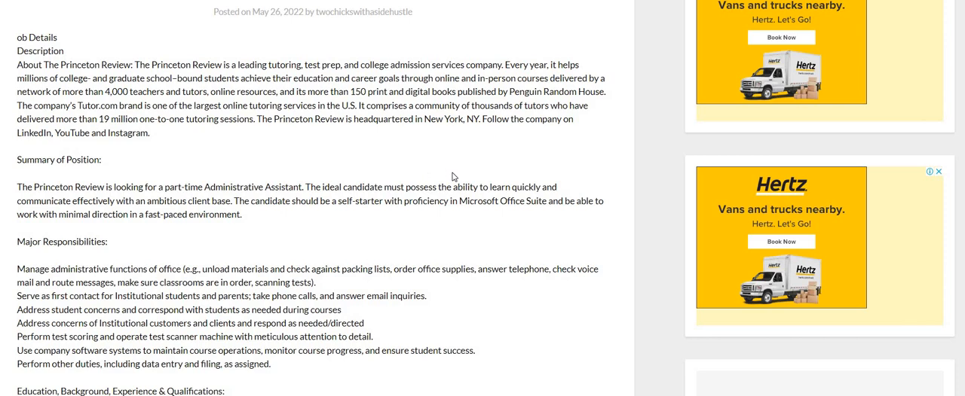
pyautogui.scroll(-3)
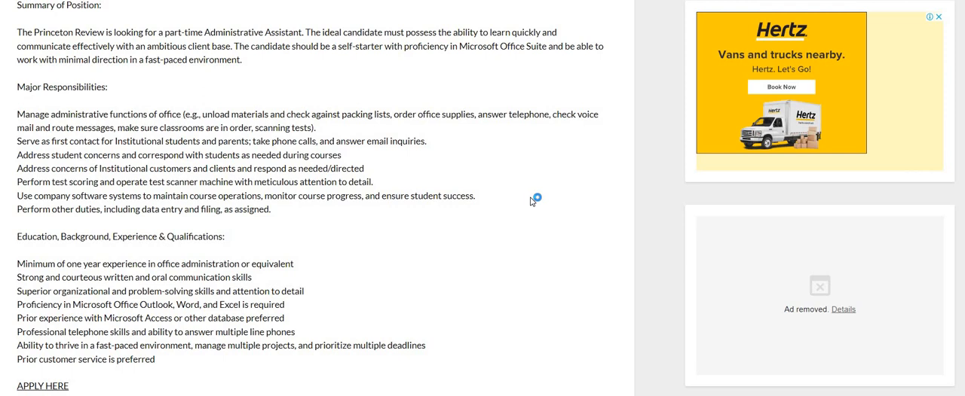
pyautogui.moveTo(531, 202)
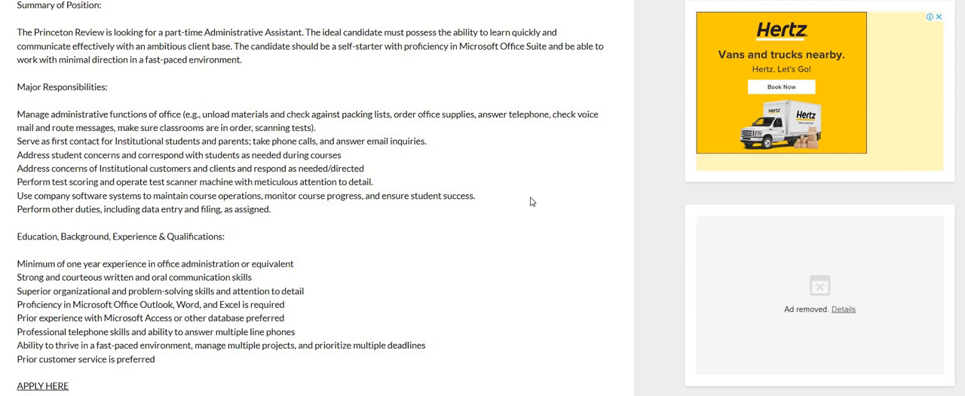
pyautogui.scroll(-3)
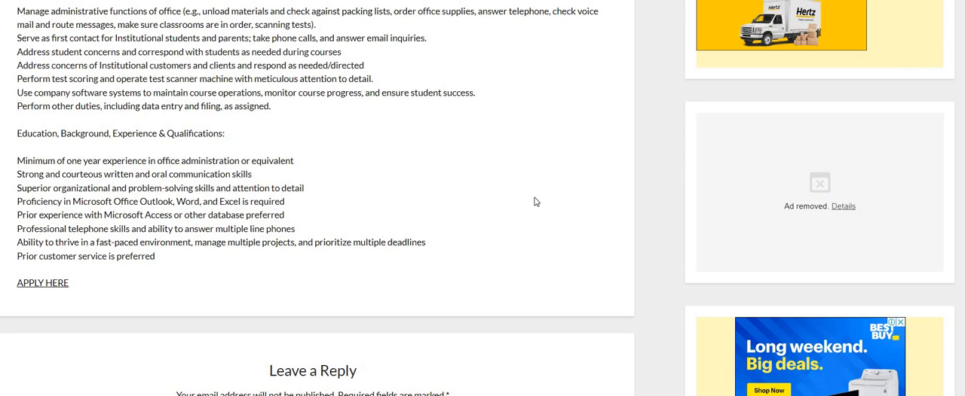
pyautogui.moveTo(174, 323)
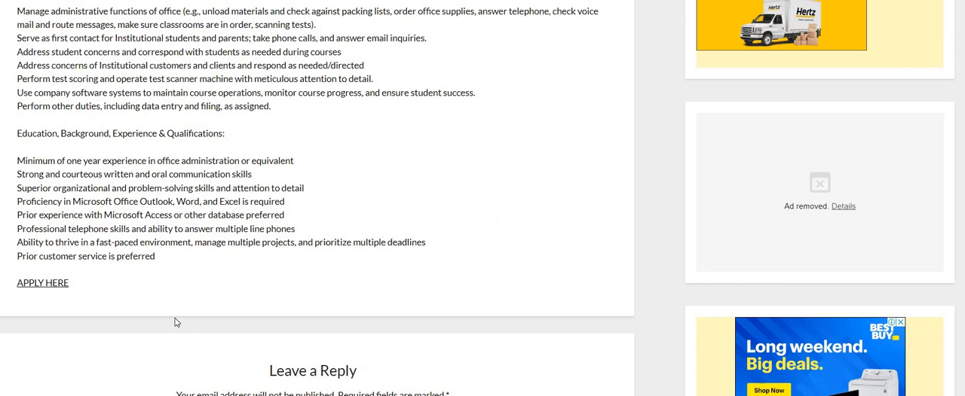
pyautogui.moveTo(147, 356)
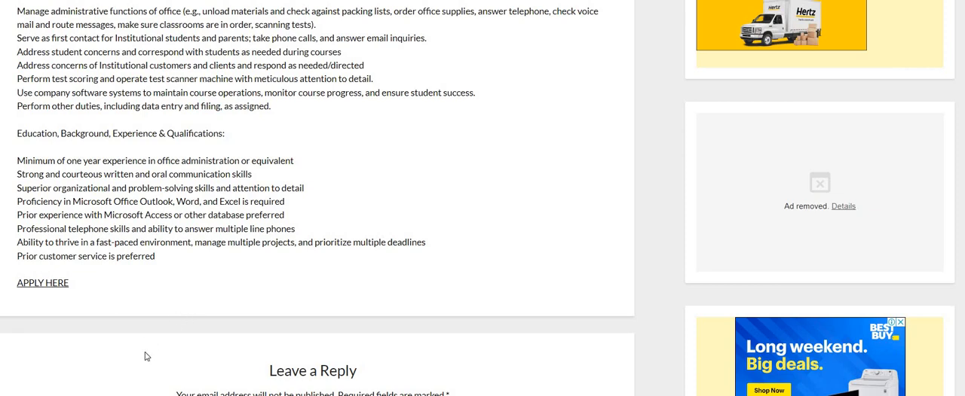